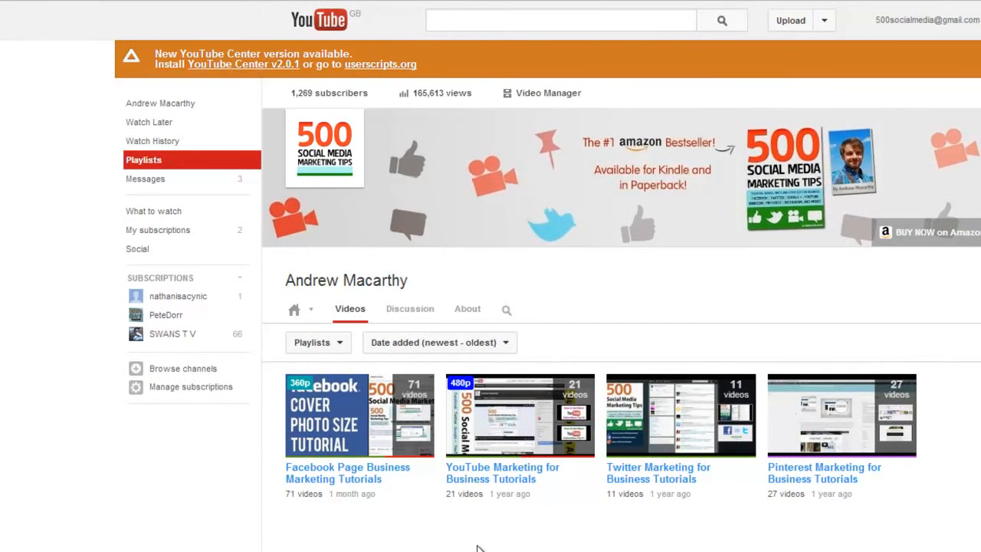
{"action": "mouse_move", "coordinate": [351, 416]}
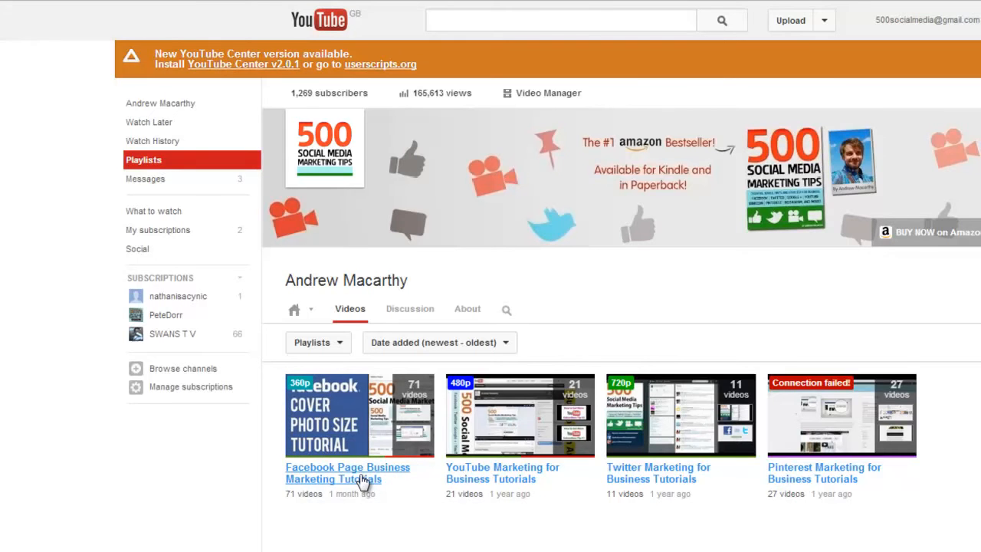
Open the Facebook Page Business Marketing Tutorials playlist and scroll to its videos
{"action": "left_click", "coordinate": [342, 472]}
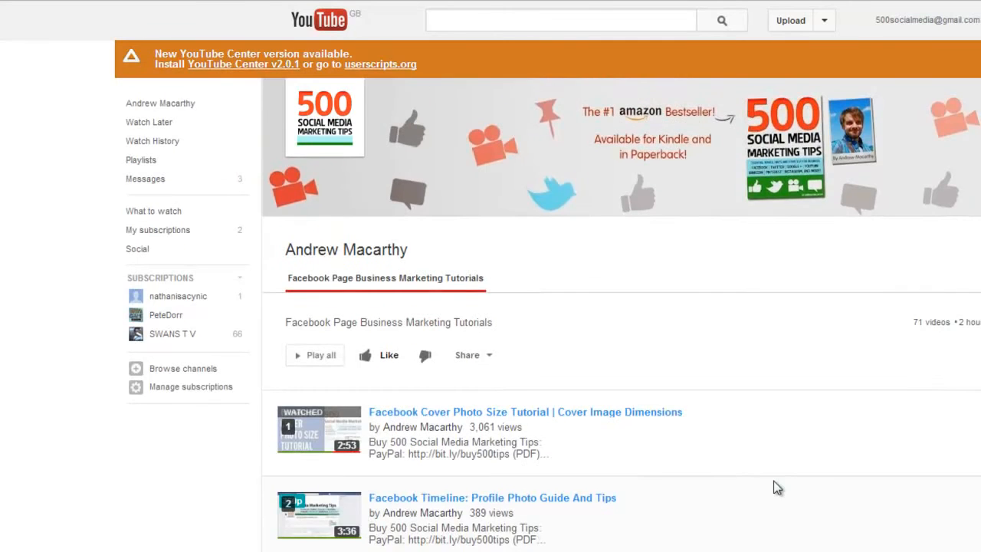
{"action": "mouse_move", "coordinate": [620, 484]}
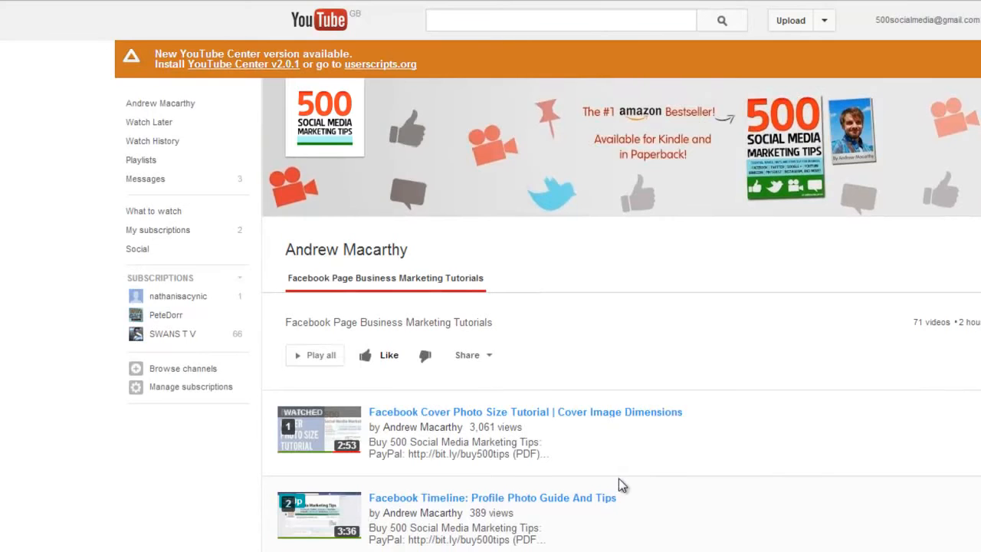
{"action": "scroll", "scroll_direction": "down", "scroll_amount": 3}
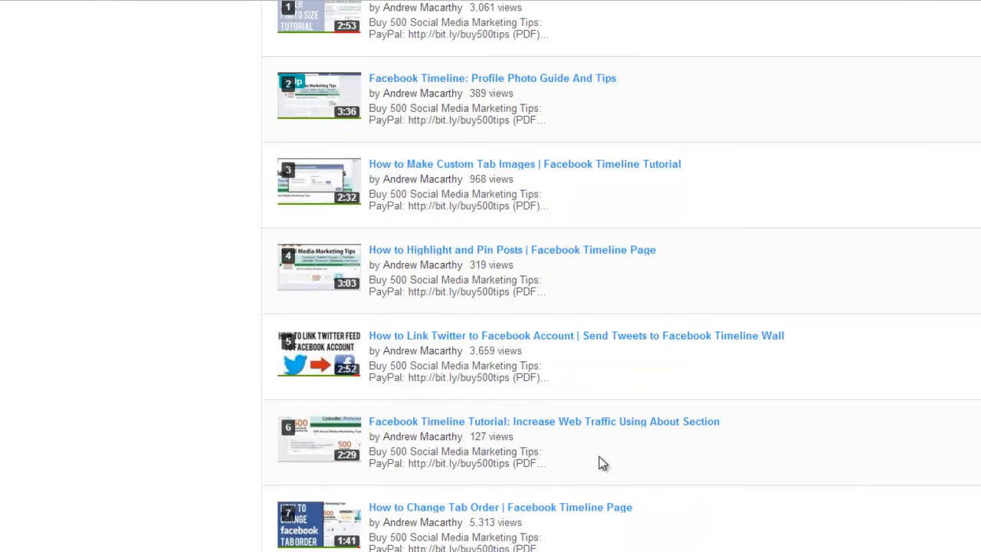
{"action": "mouse_move", "coordinate": [452, 515]}
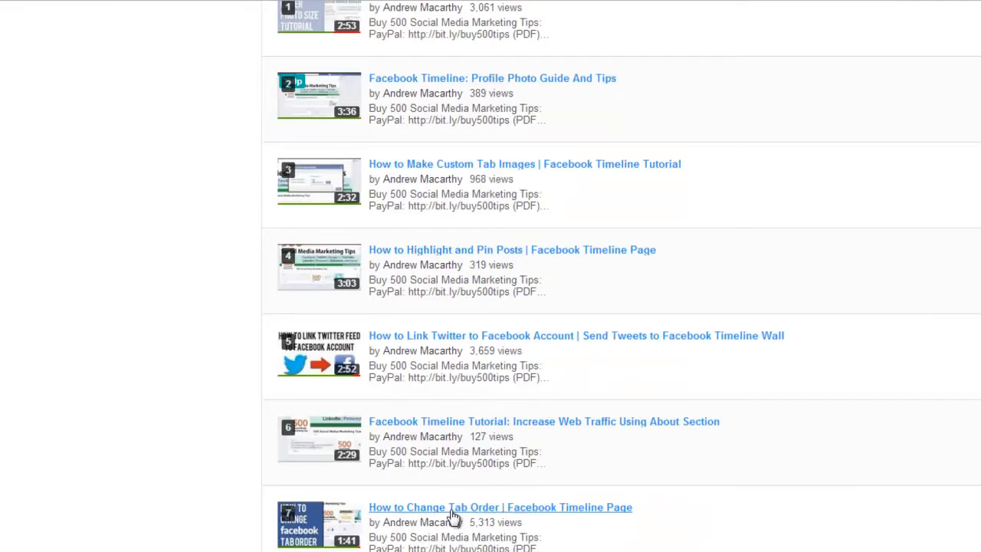
Open the How to Change Tab Order video and get its playlist embed code from Share > Embed
{"action": "left_click", "coordinate": [502, 507]}
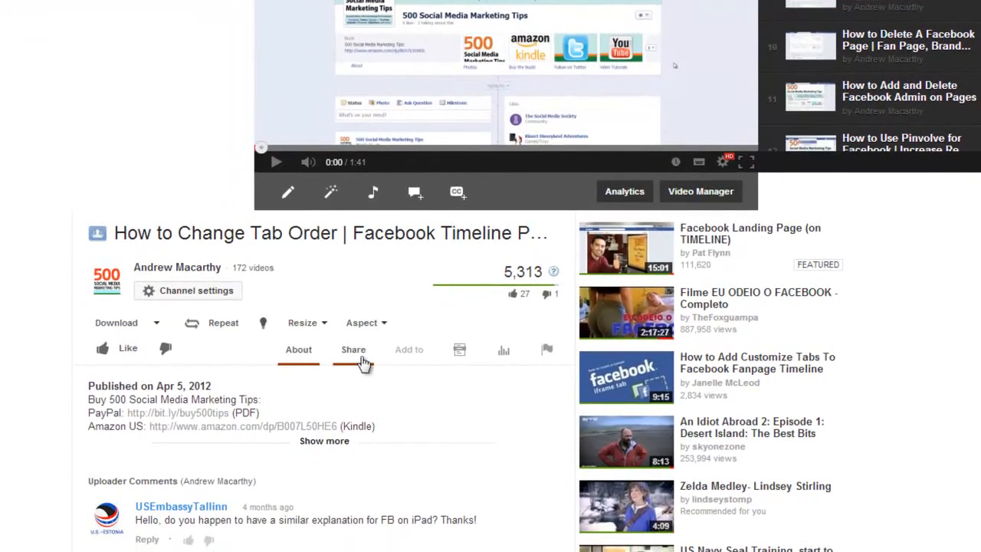
{"action": "left_click", "coordinate": [354, 349]}
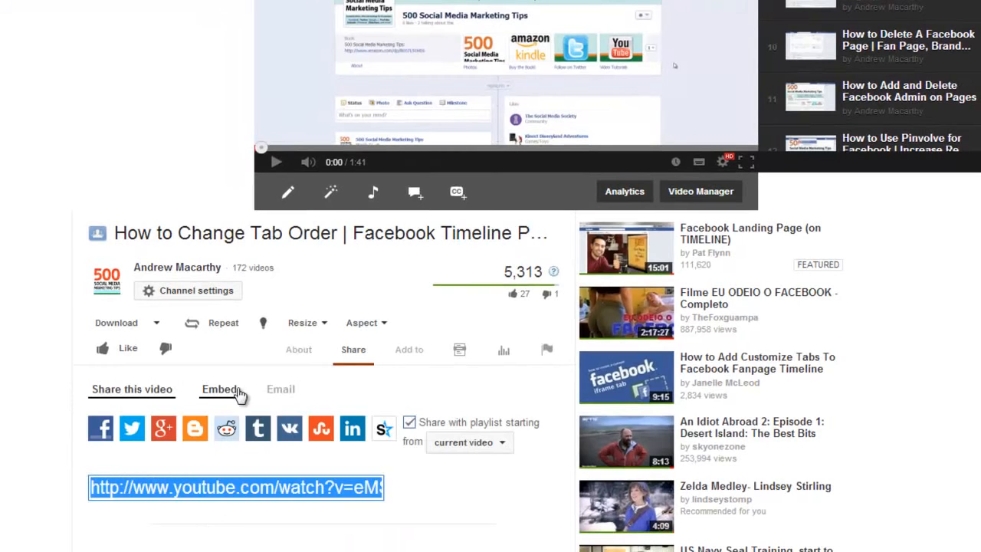
{"action": "left_click", "coordinate": [220, 389]}
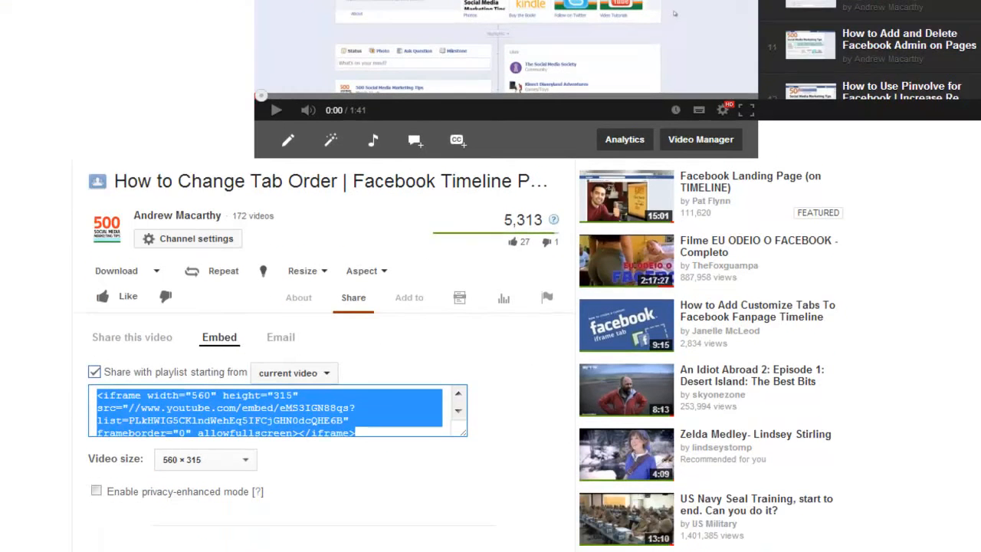
{"action": "scroll", "scroll_direction": "down", "scroll_amount": 3}
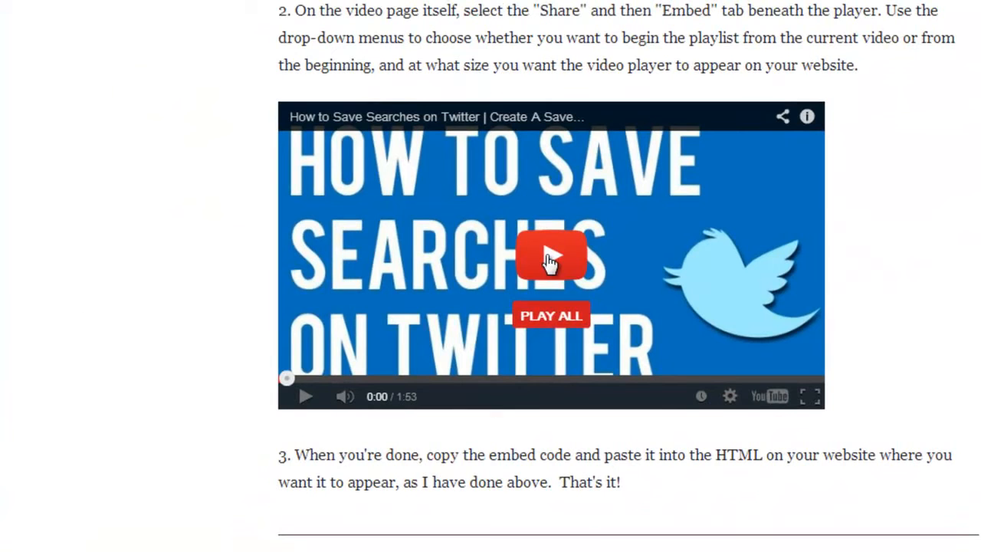
{"action": "mouse_move", "coordinate": [220, 182]}
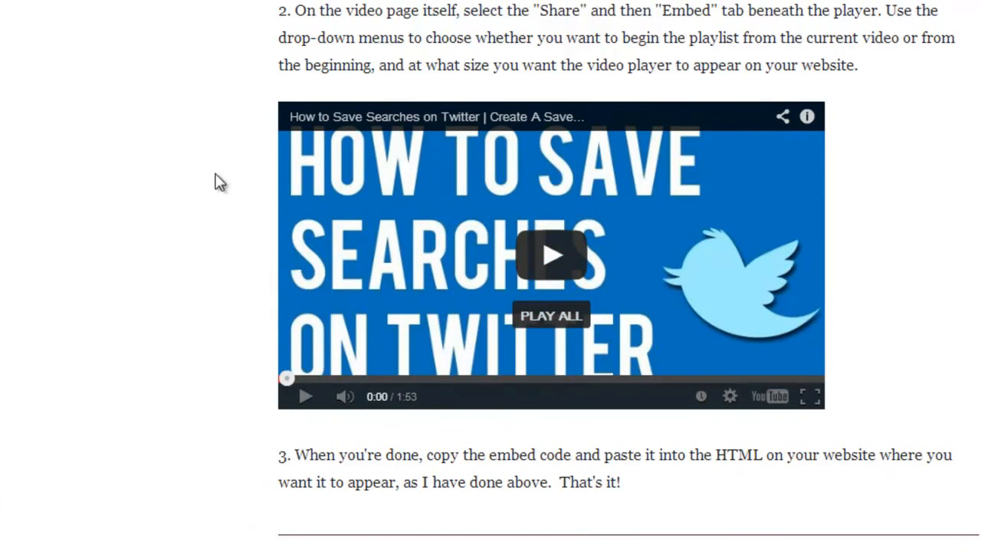